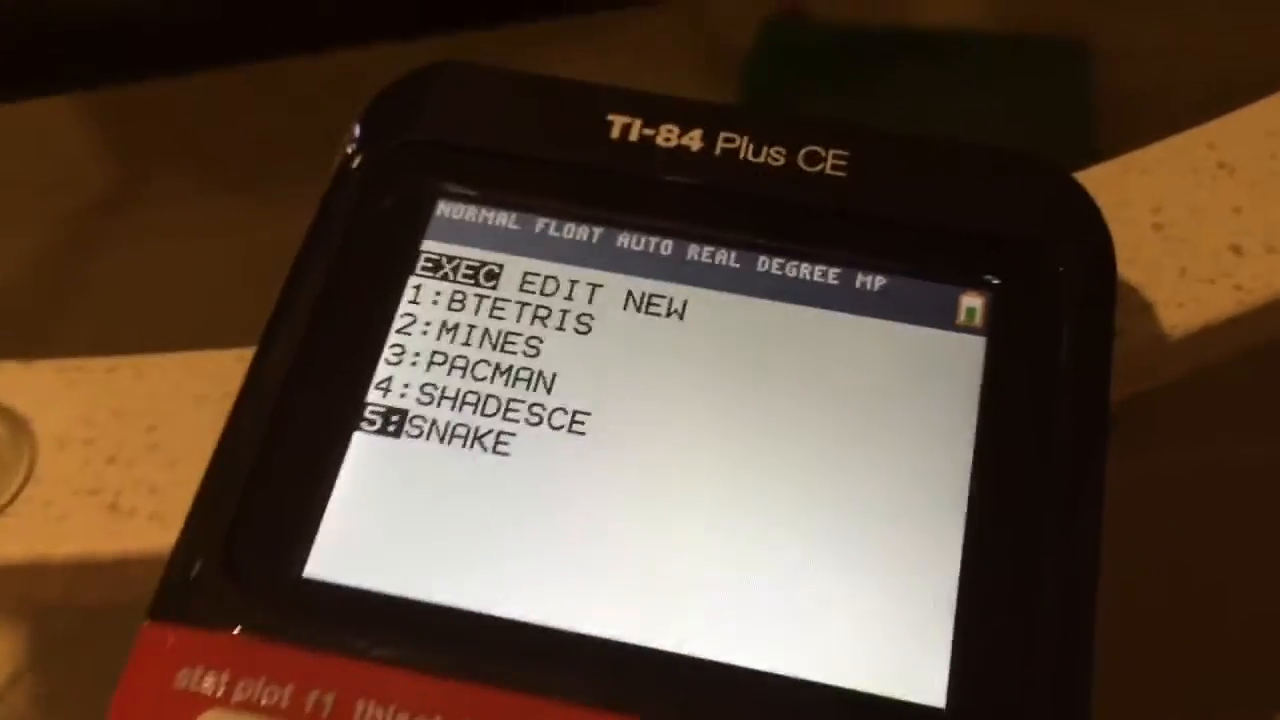
- Select the stored MINES program and run it to reach the Minesweeper title menu
{"action": "key", "text": "up"}
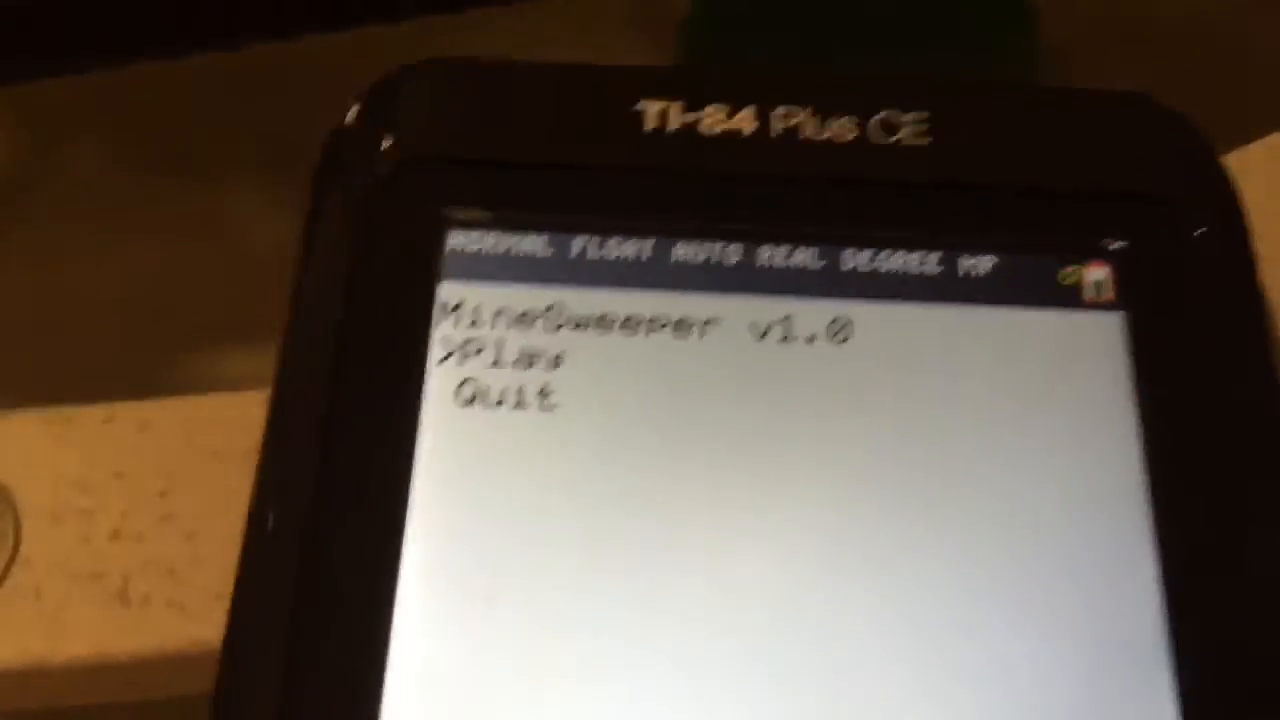
- Choose Play in the MineSweeper v1.0 menu to show the Level 1 grid
{"action": "key", "text": "enter"}
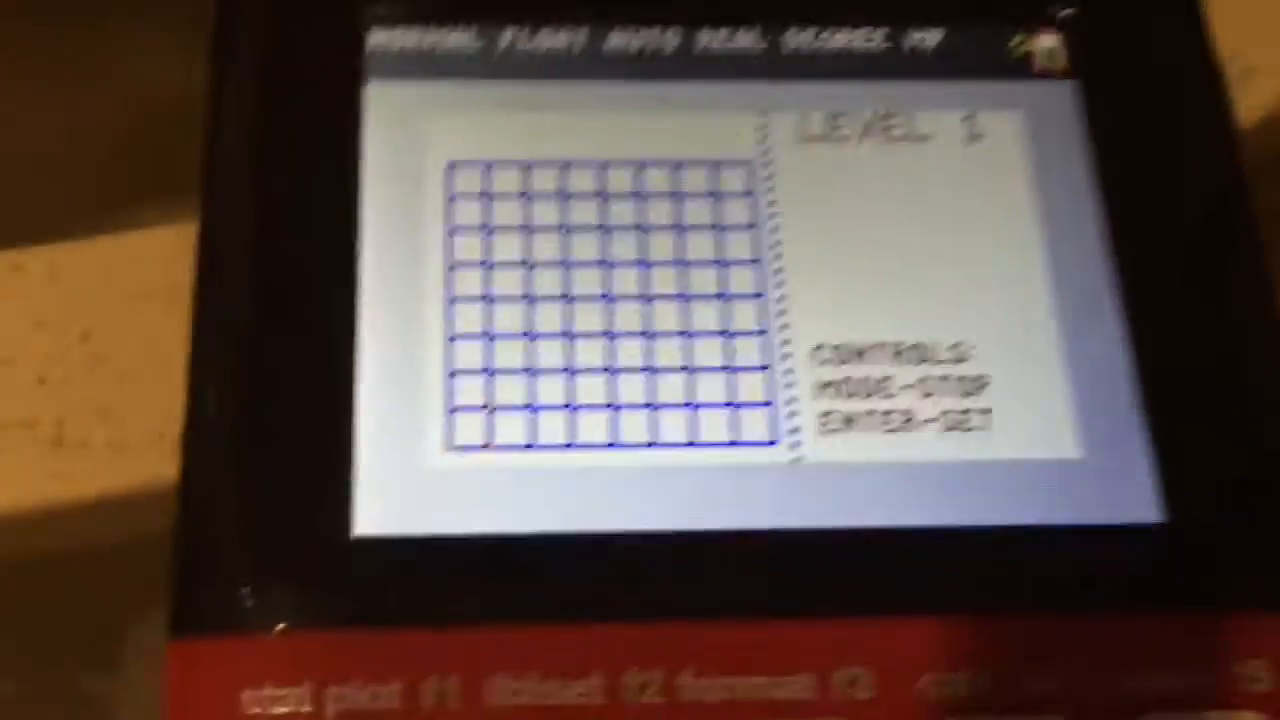